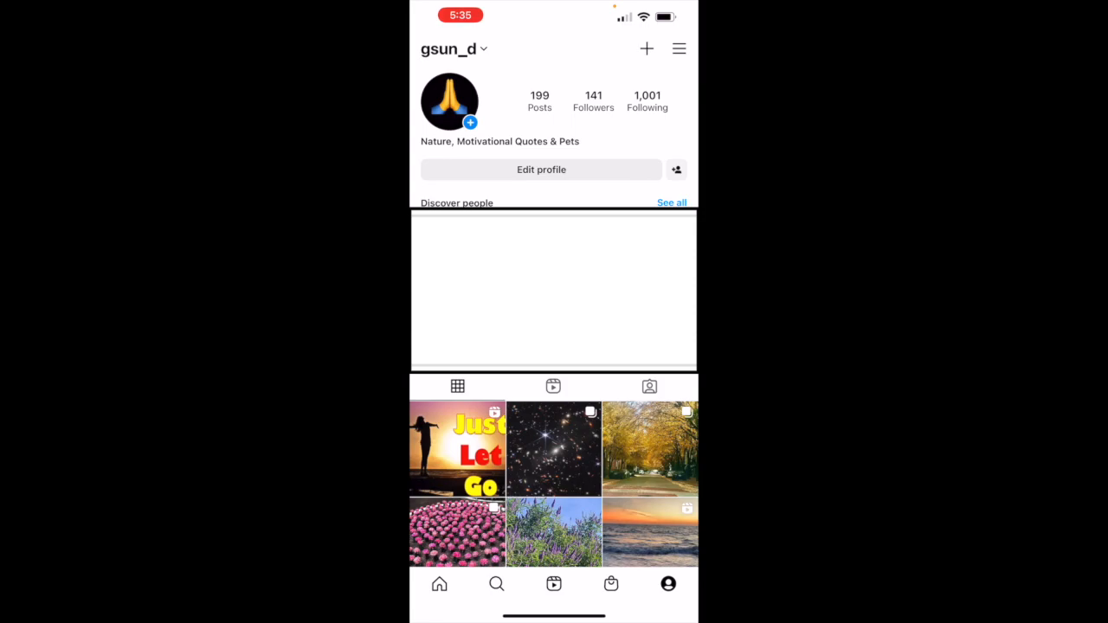
# - Open Edit profile from the Instagram profile page
pyautogui.click(541, 169)
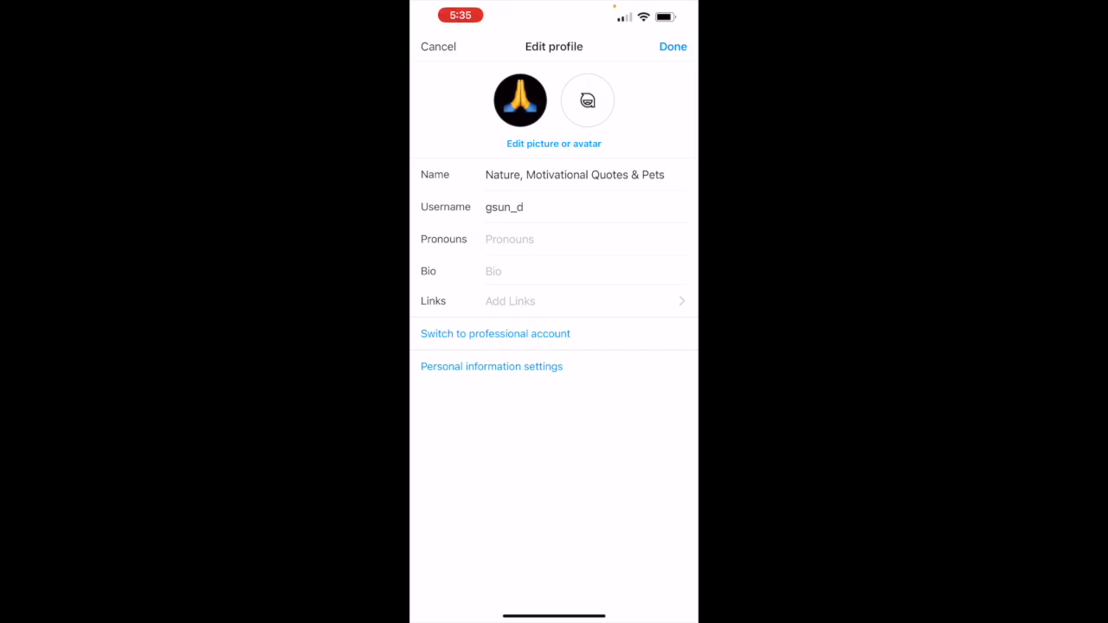
# - Start the switch to a professional account and continue past the intro screens
pyautogui.click(495, 333)
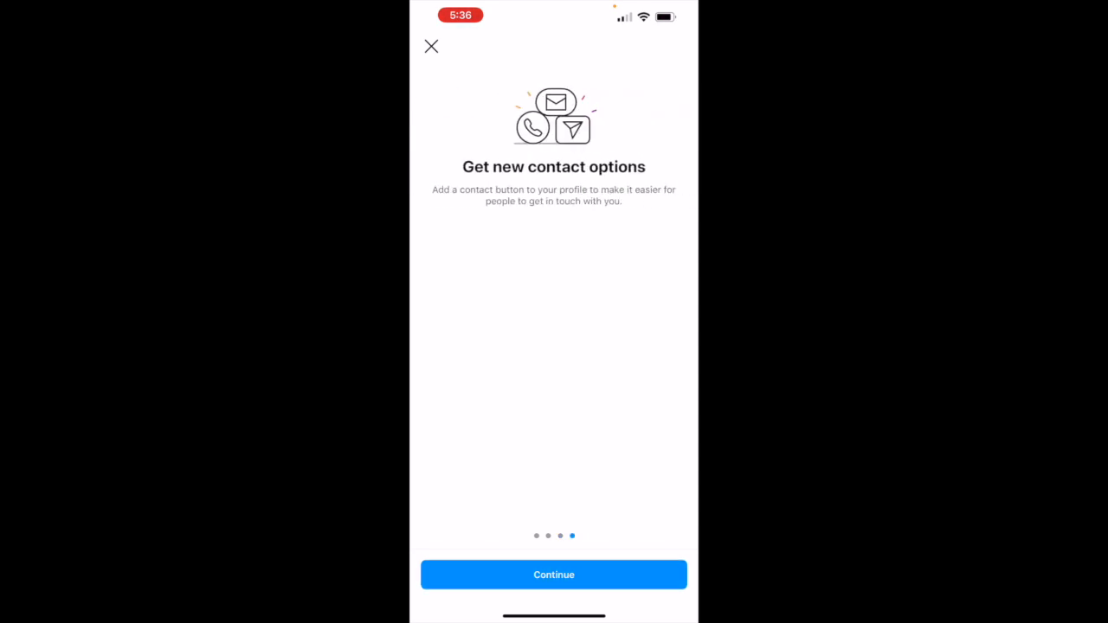
pyautogui.click(553, 574)
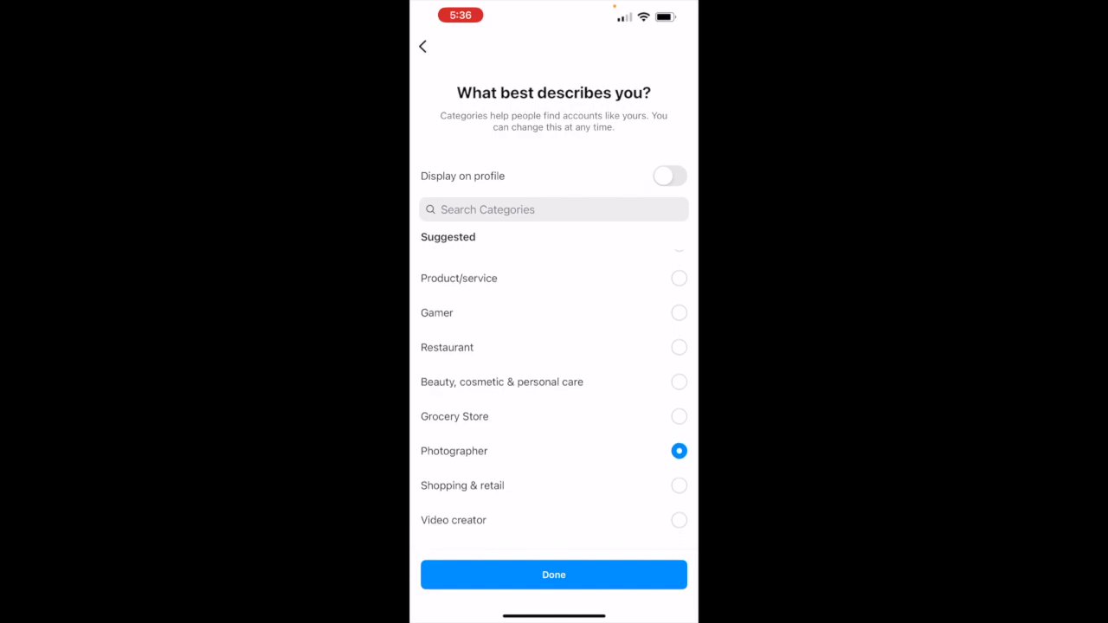
# - Confirm Photographer as the category and reach the creator-or-business choice
pyautogui.click(679, 532)
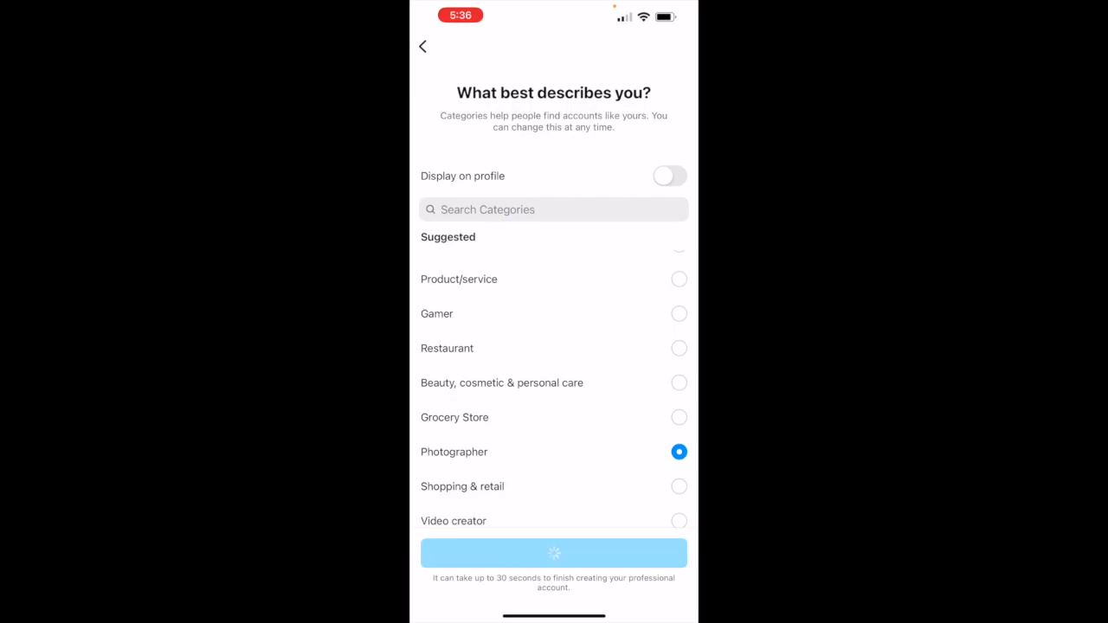
pyautogui.click(553, 552)
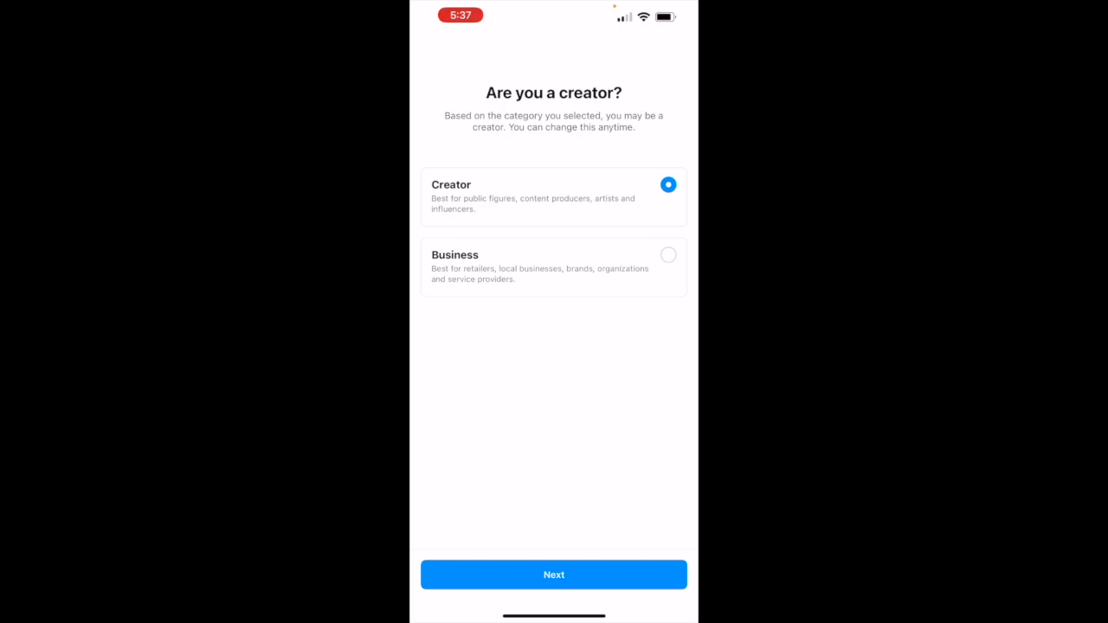
# - Proceed as a Creator account and accept the safety settings changes
pyautogui.click(553, 574)
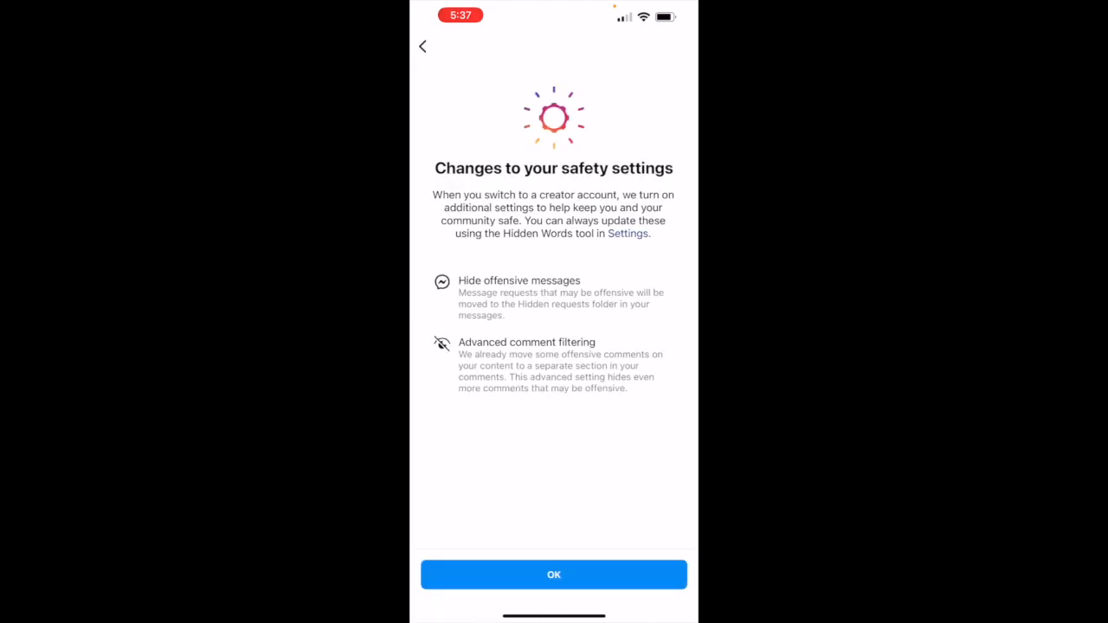
pyautogui.click(553, 575)
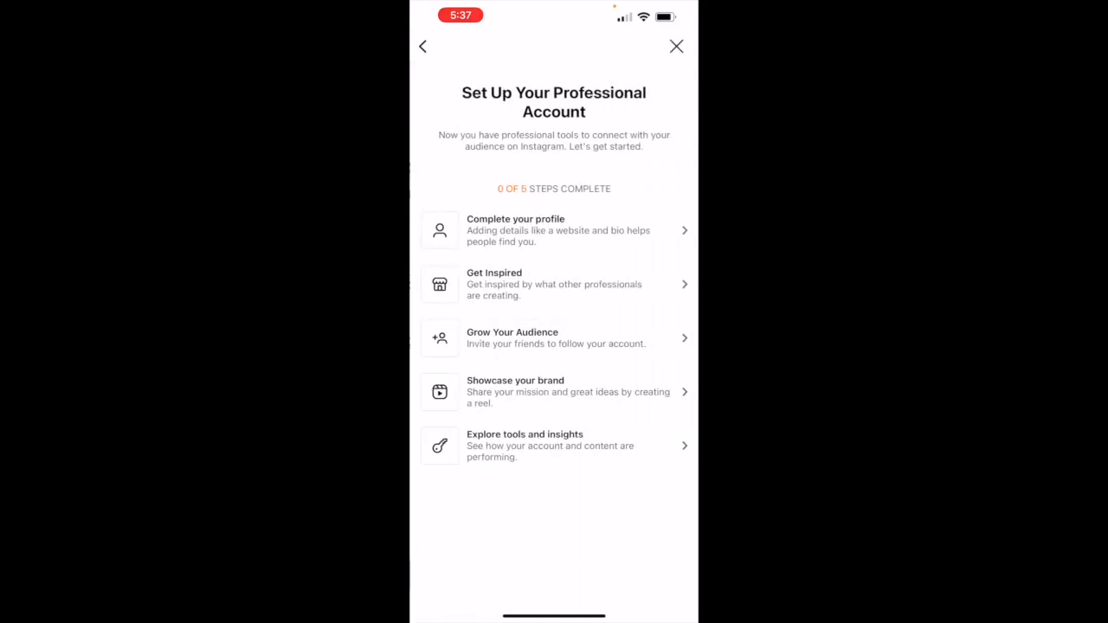